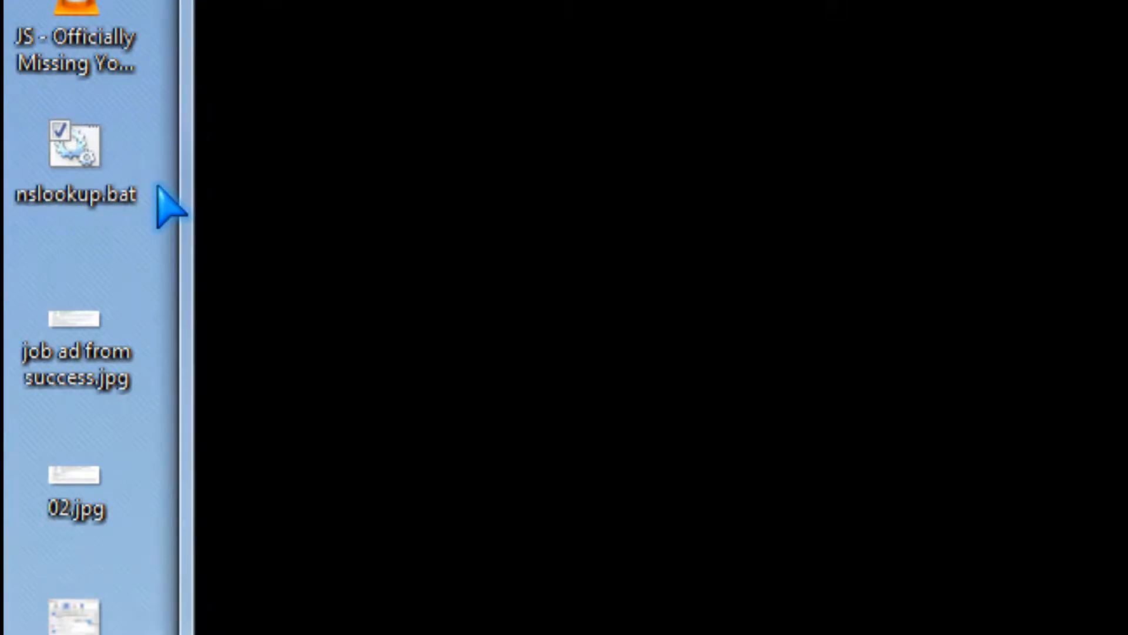
# Run nslookup.bat from the desktop and look up google.com, resolving six 72.14.213.x addresses.
pyautogui.doubleClick(76, 158)
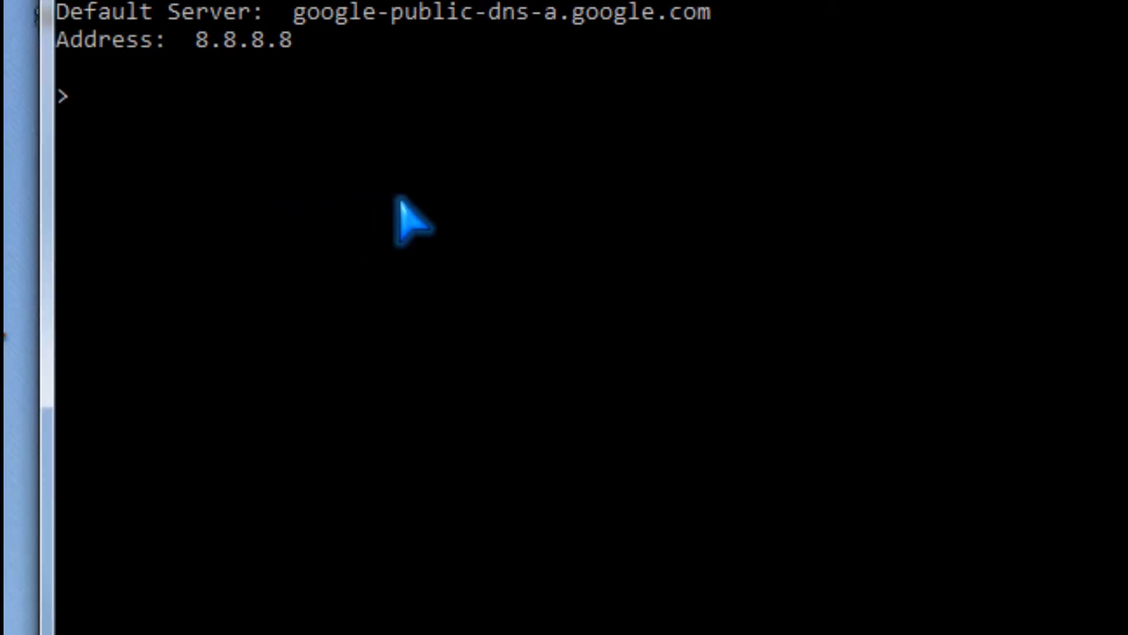
pyautogui.moveTo(468, 216)
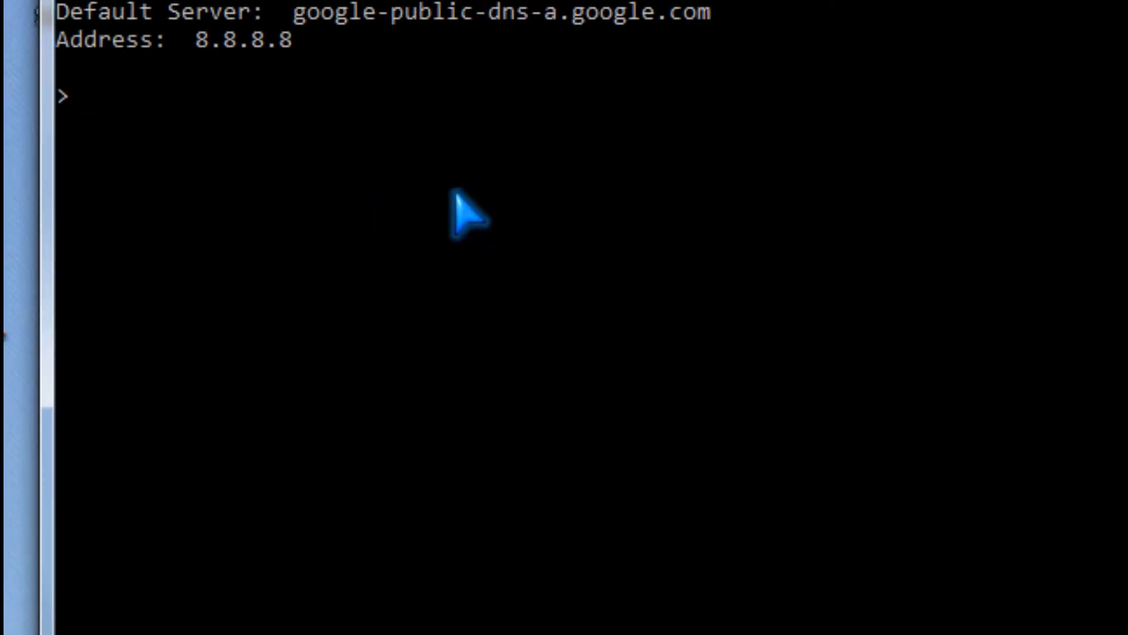
pyautogui.write('googl')
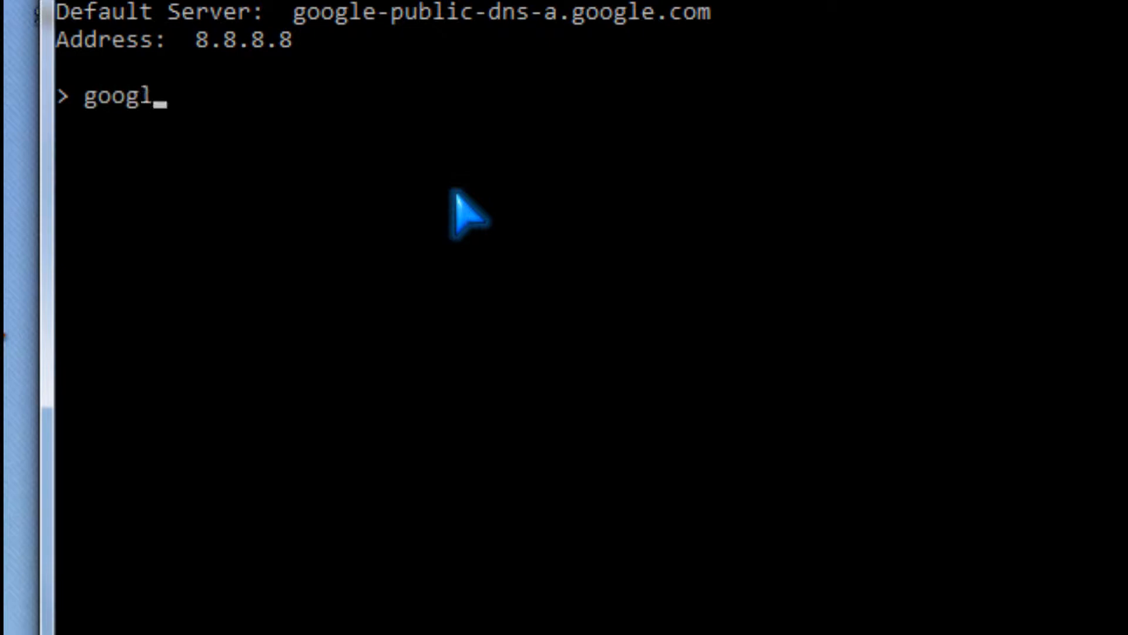
pyautogui.write('e.com')
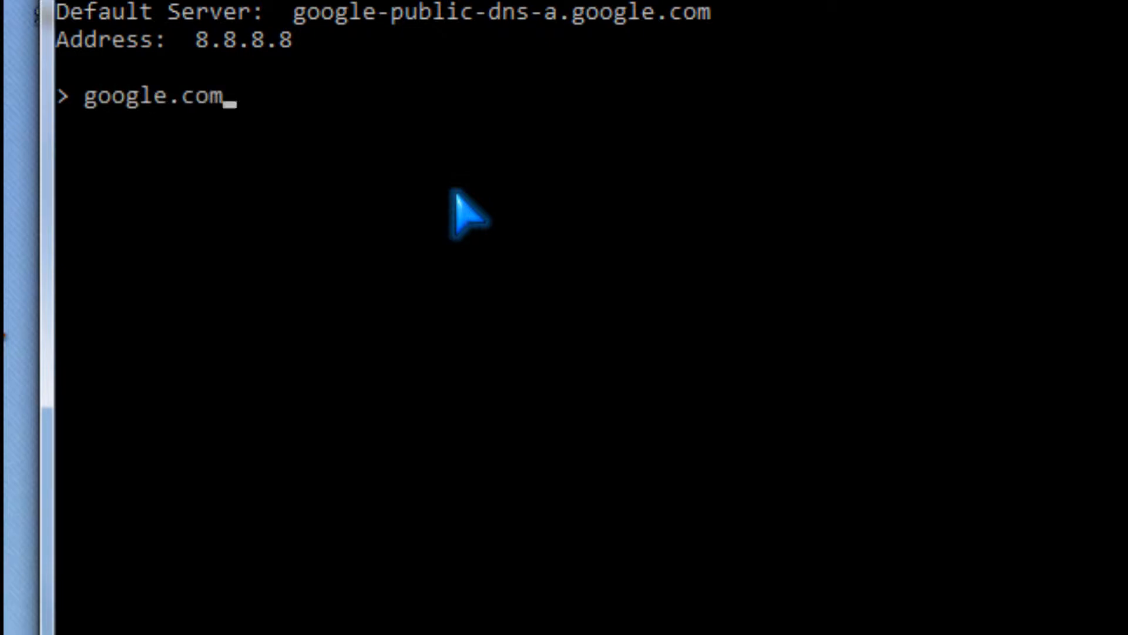
pyautogui.press('Return')
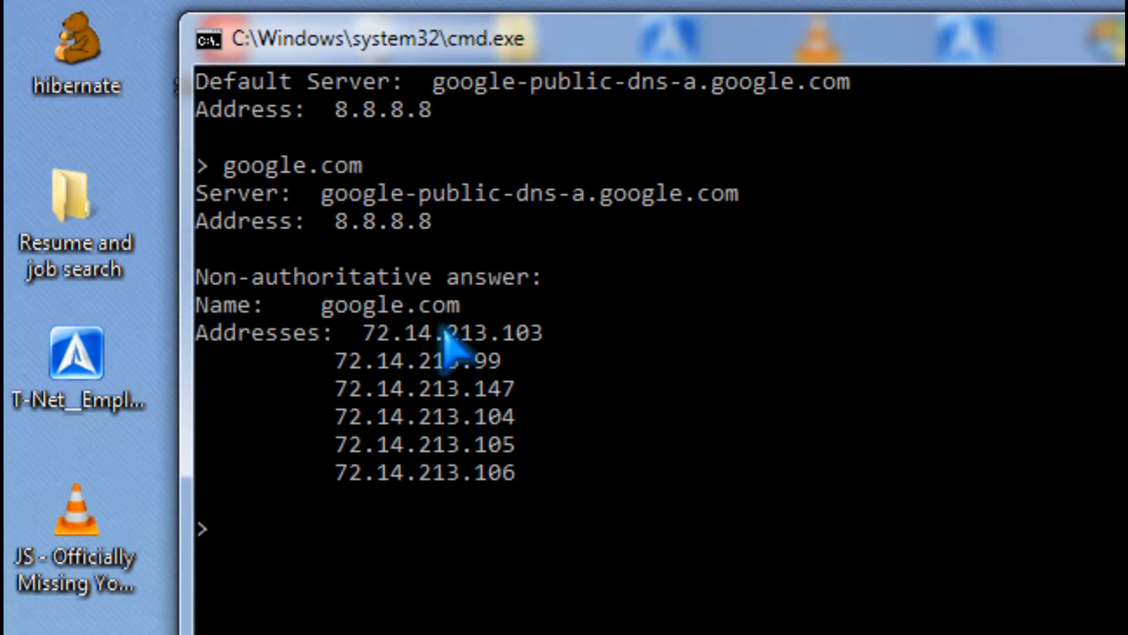
pyautogui.moveTo(478, 393)
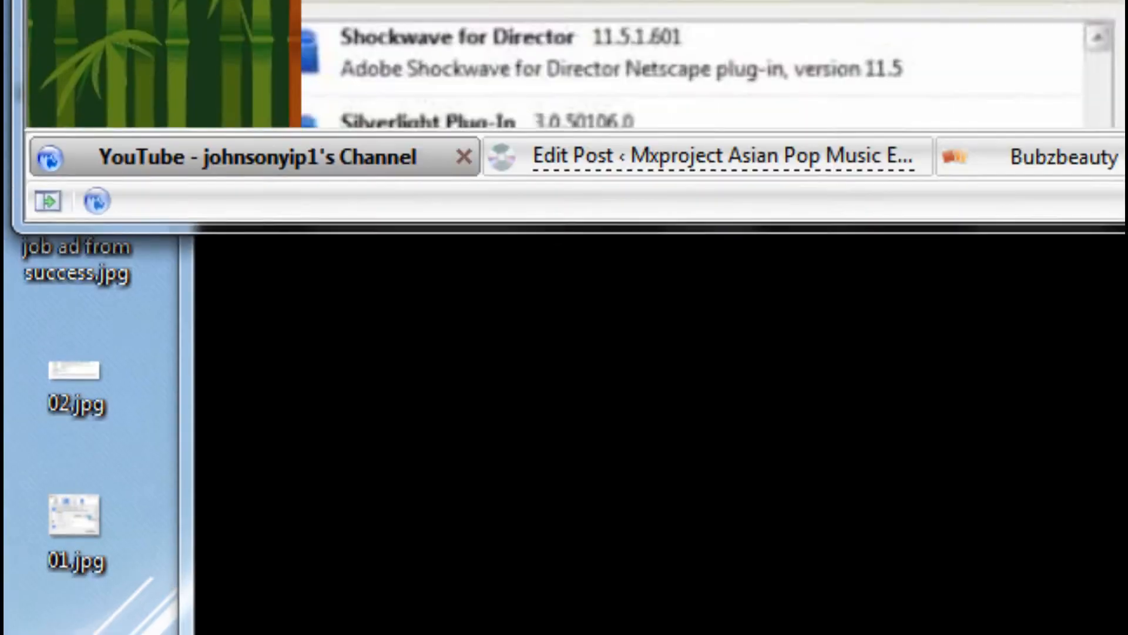
# Load 72.14.213.99 in the browser's address bar to reach the Google homepage.
pyautogui.click(245, 157)
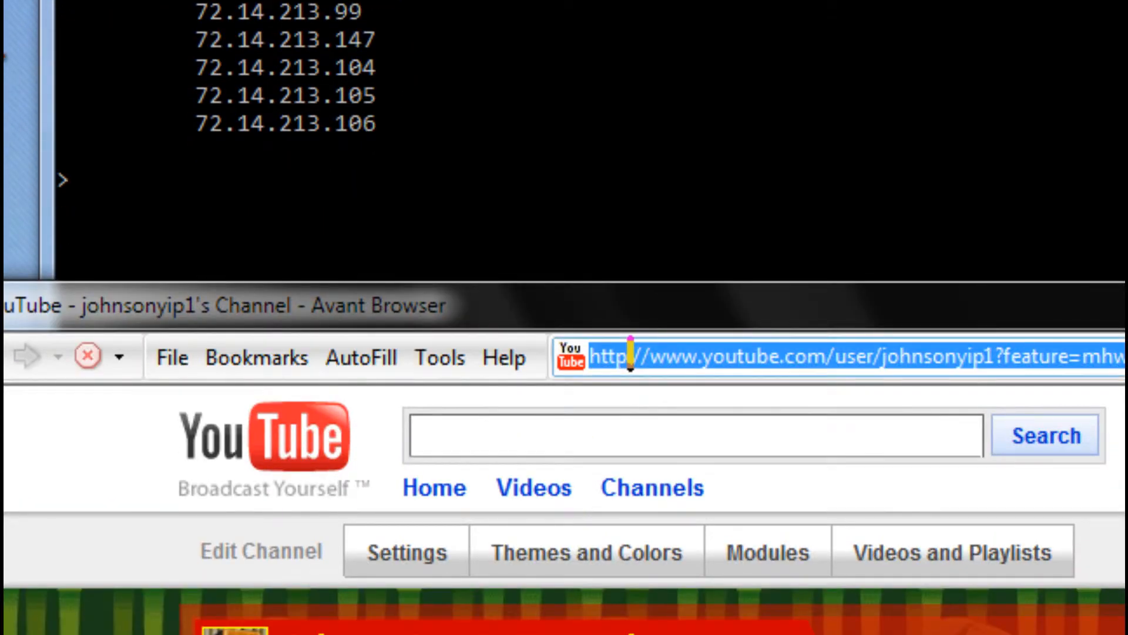
pyautogui.write('72')
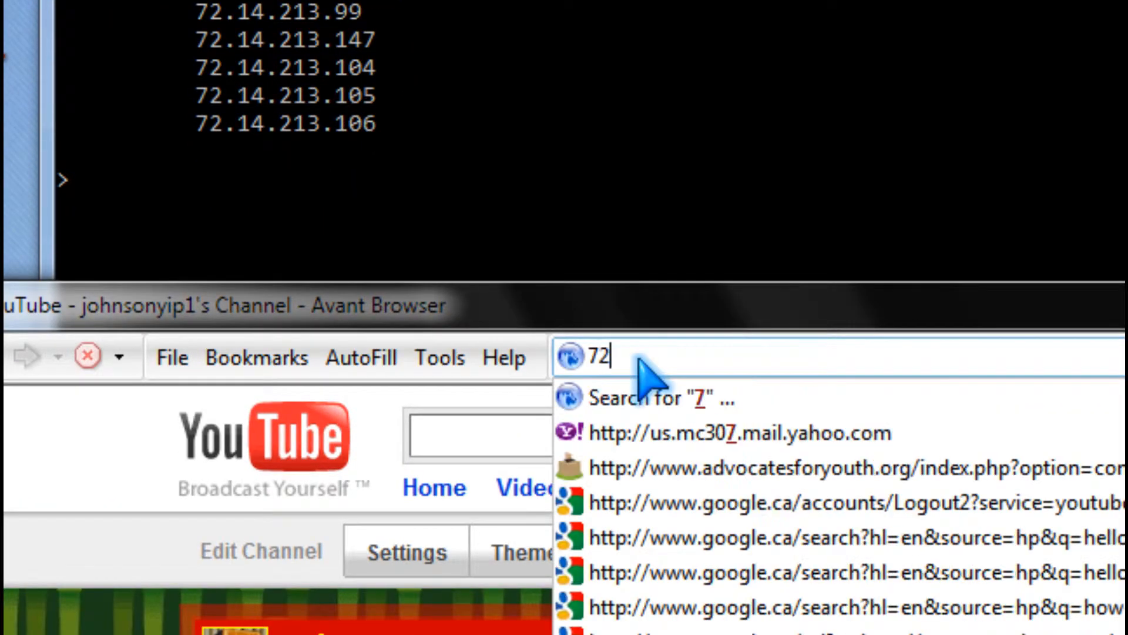
pyautogui.write('.14')
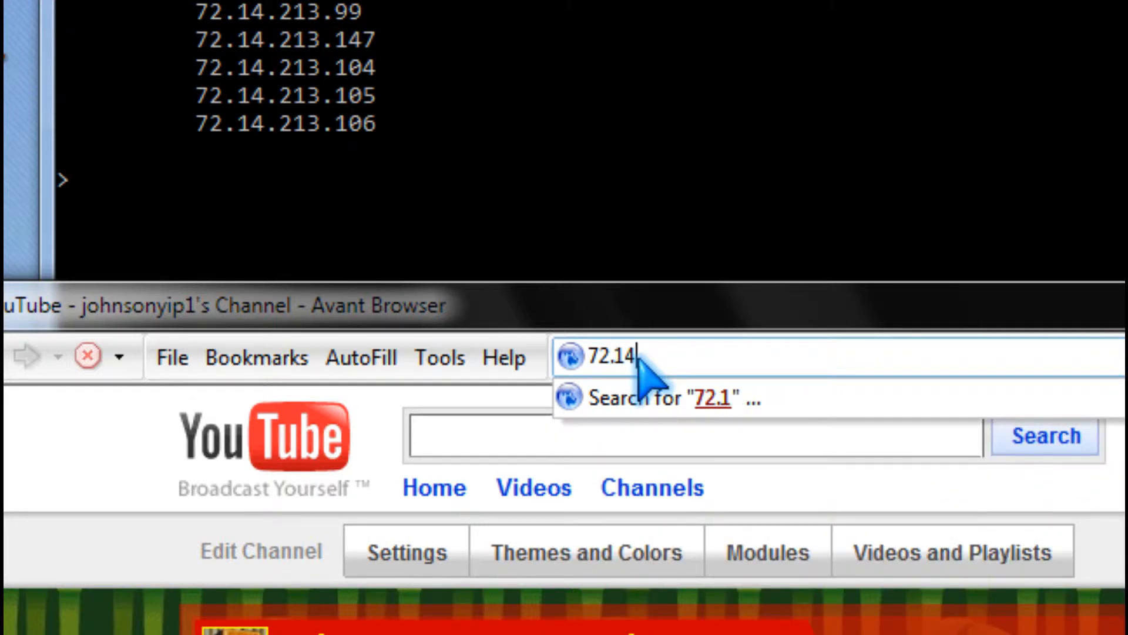
pyautogui.write('.')
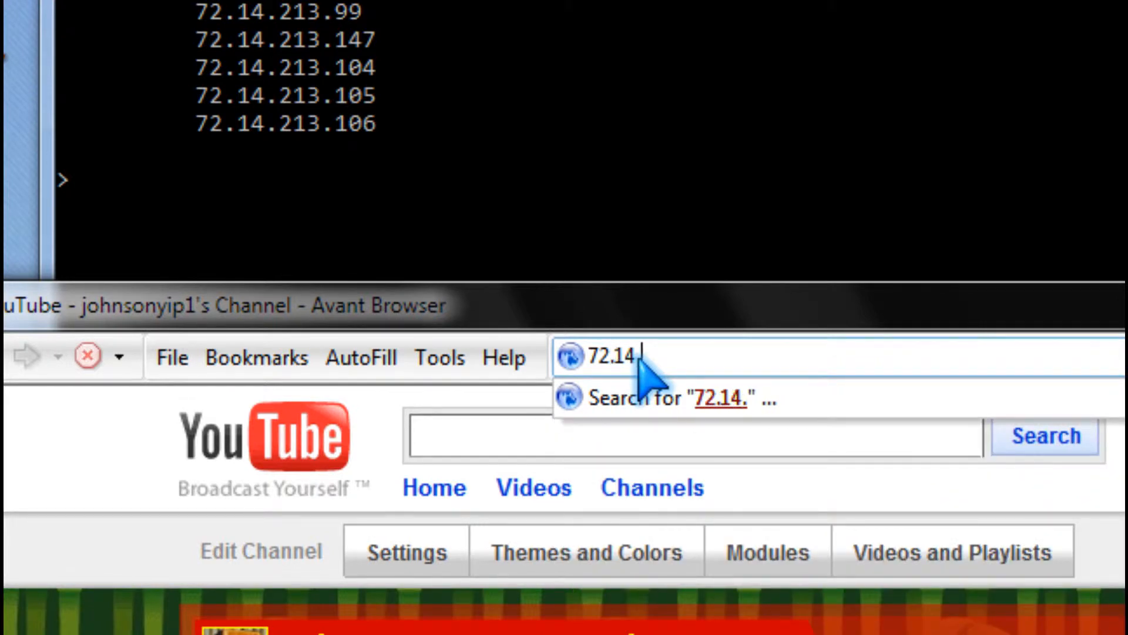
pyautogui.write('21')
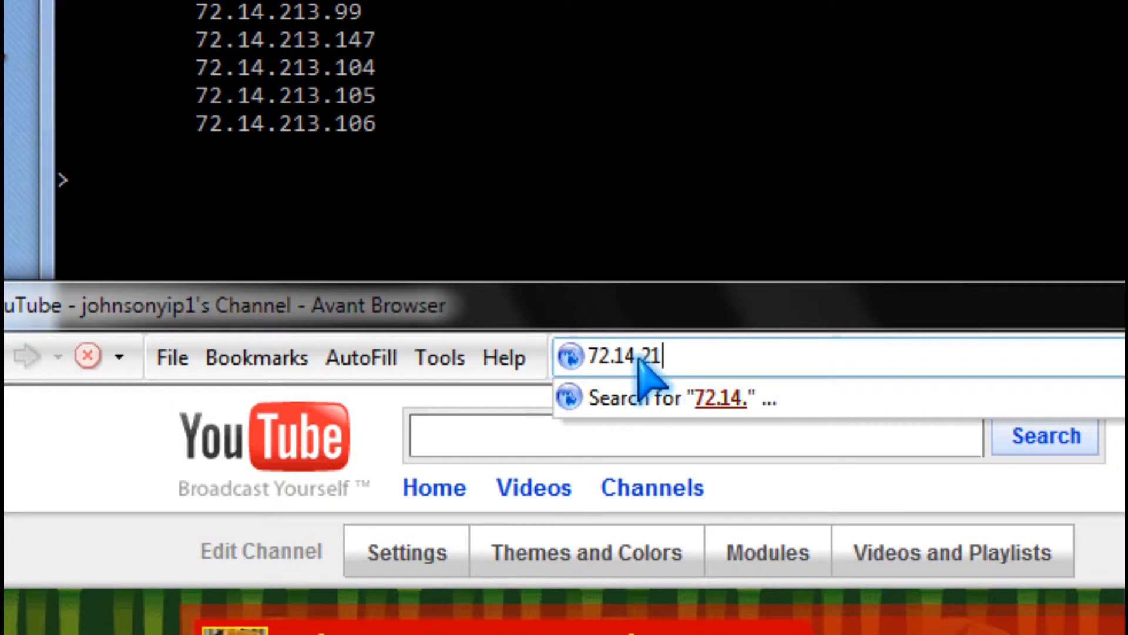
pyautogui.write('3.99')
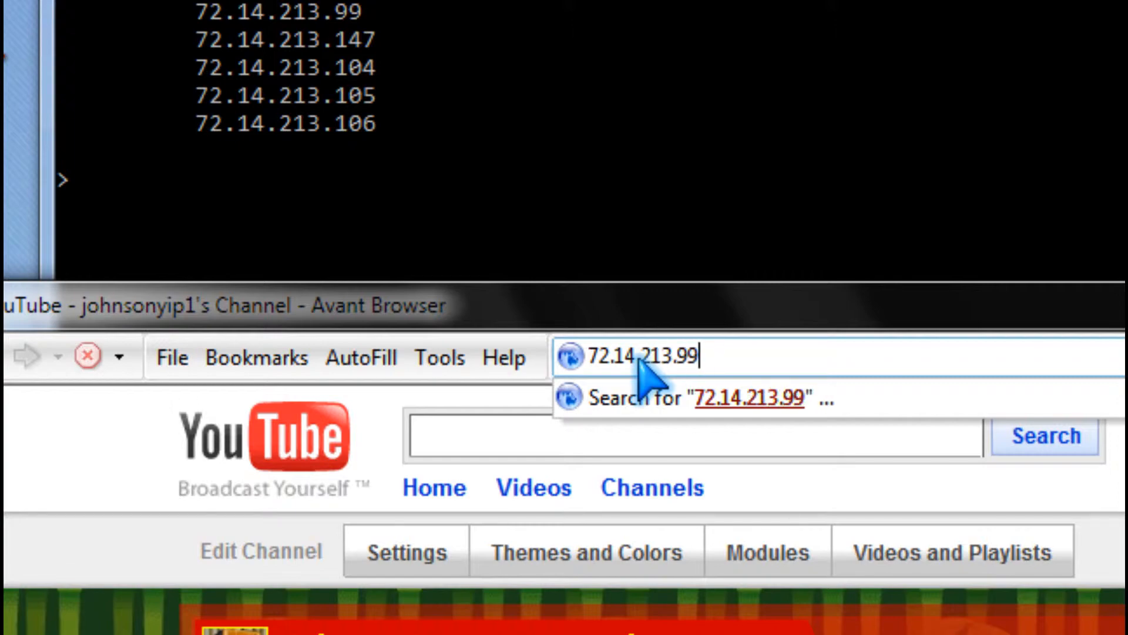
pyautogui.press('Return')
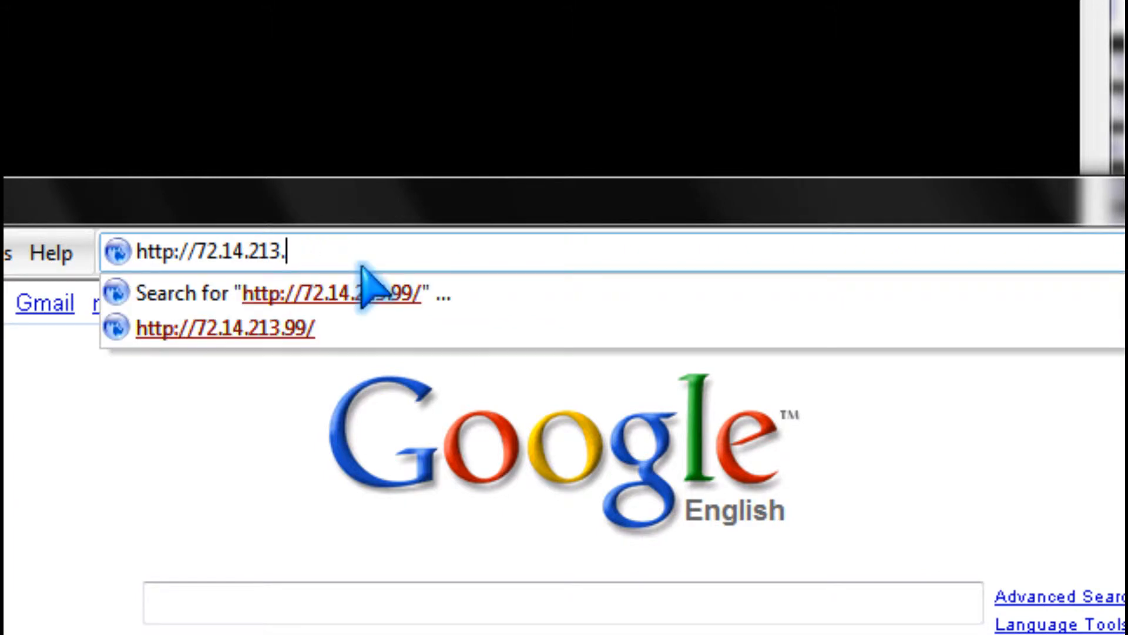
pyautogui.write('14')
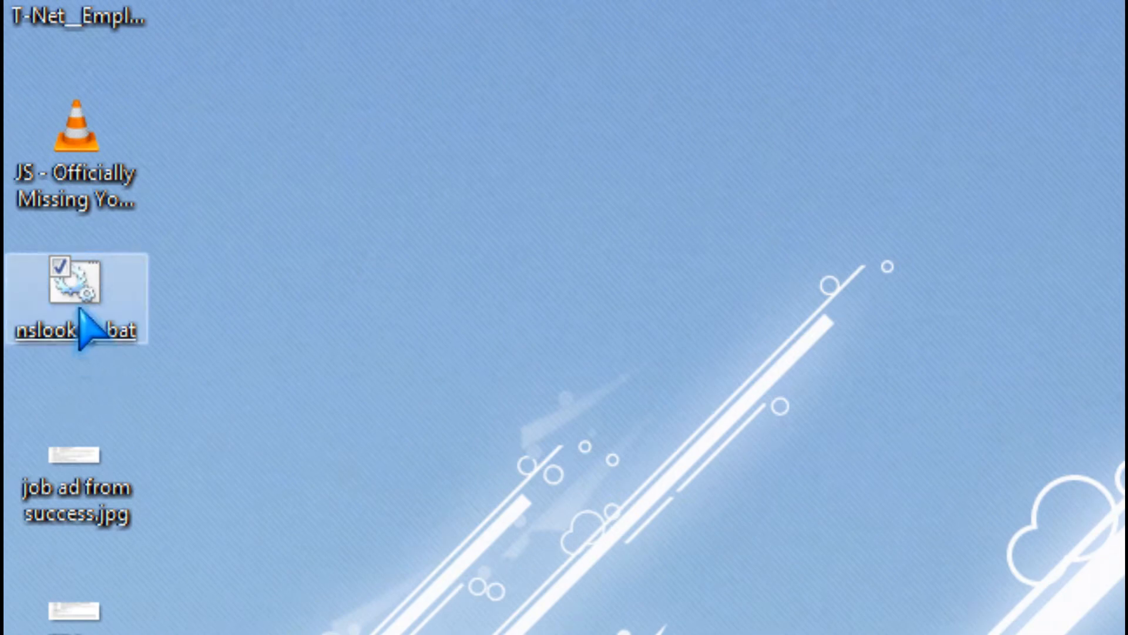
pyautogui.moveTo(152, 396)
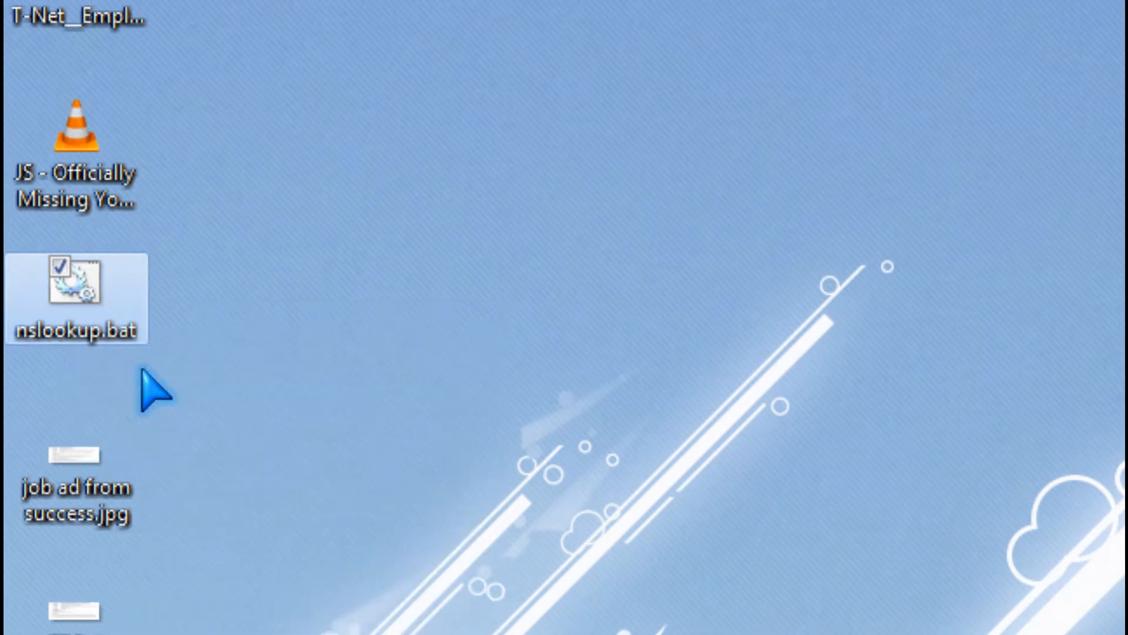
pyautogui.doubleClick(77, 298)
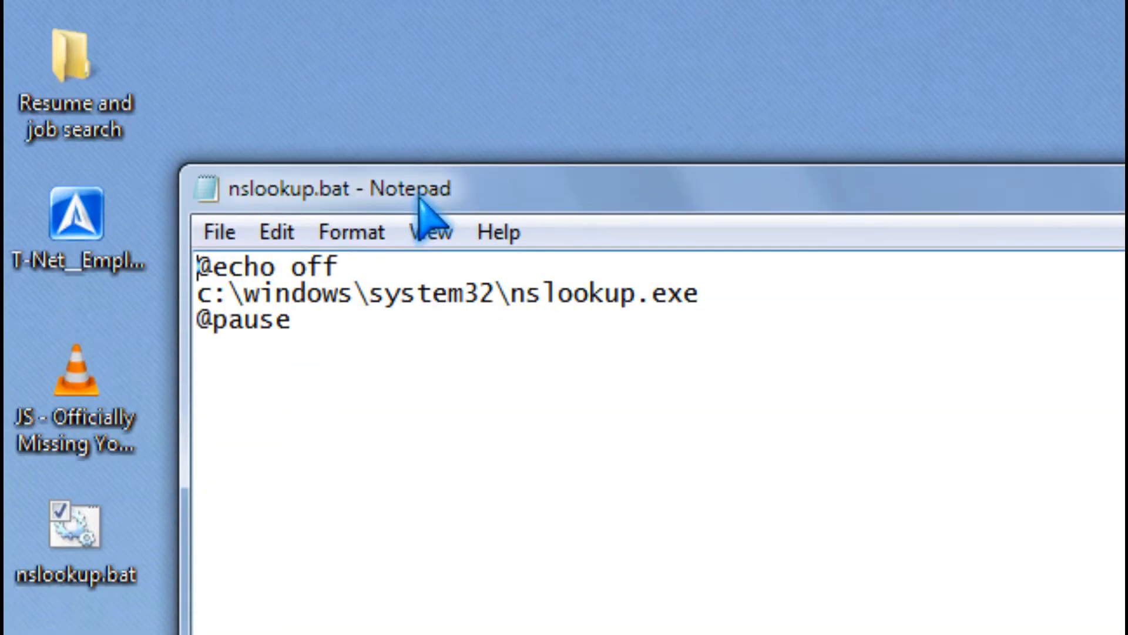
pyautogui.moveTo(302, 281)
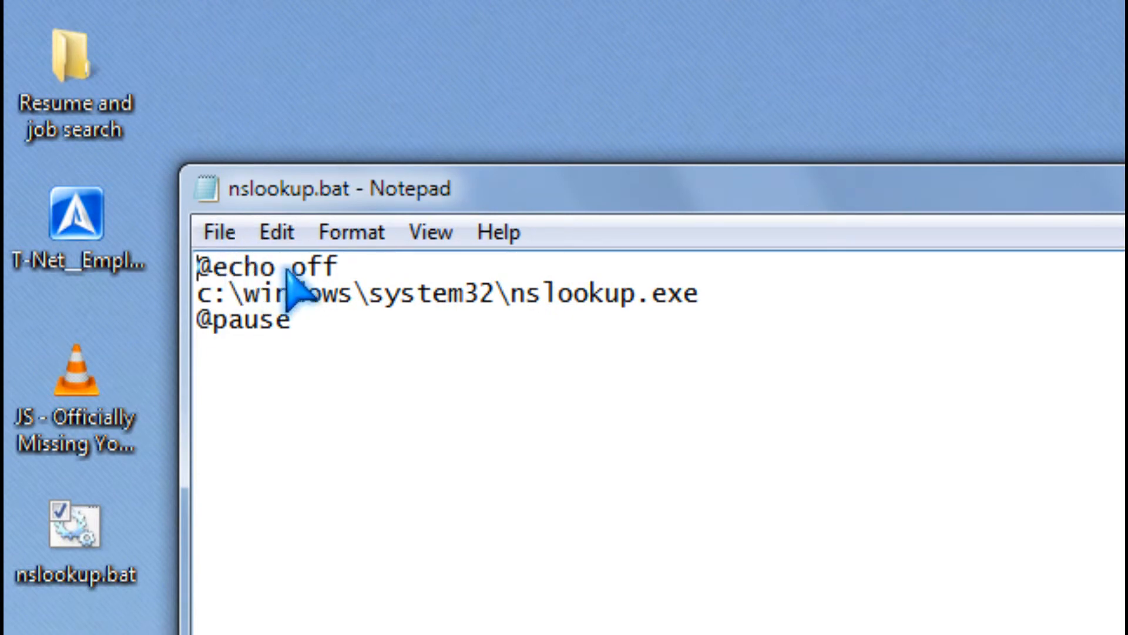
pyautogui.moveTo(295, 302)
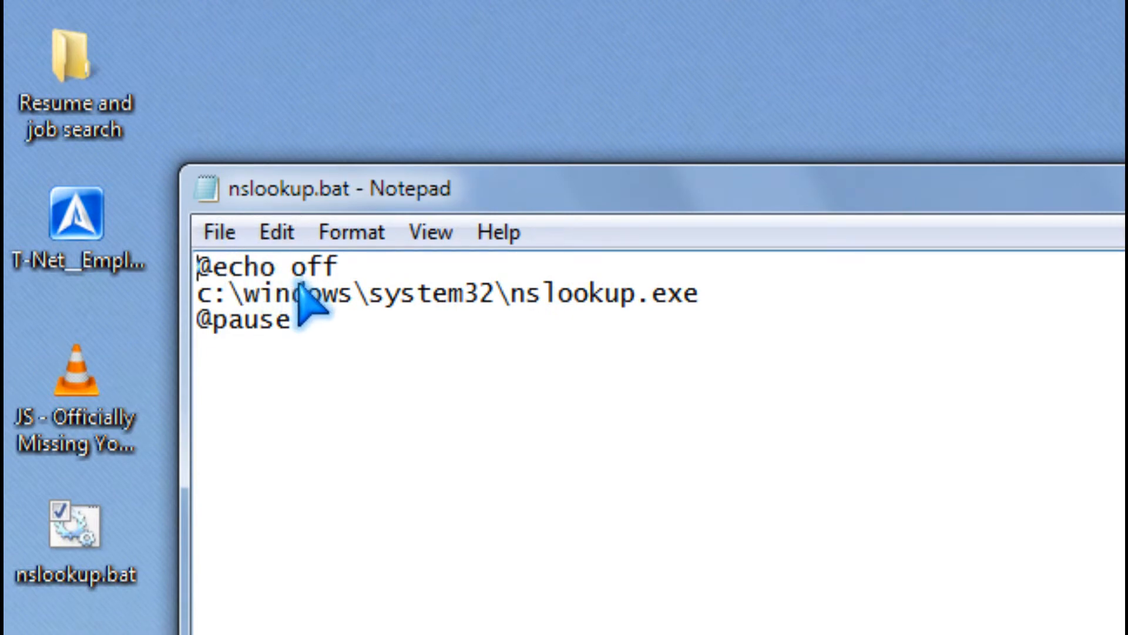
pyautogui.moveTo(302, 332)
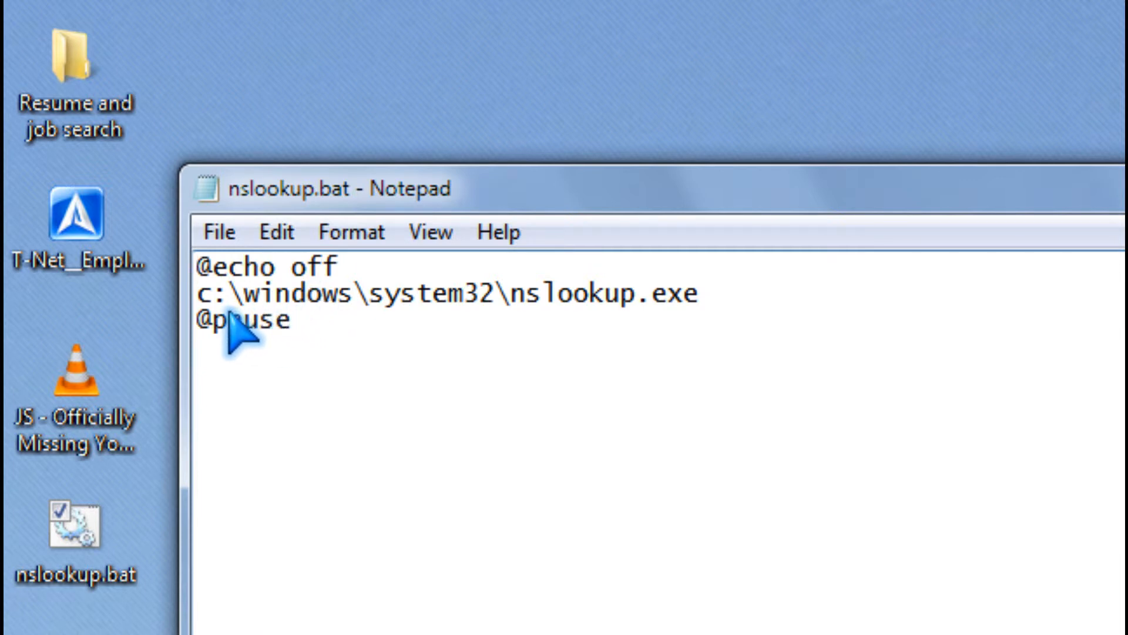
pyautogui.moveTo(302, 324)
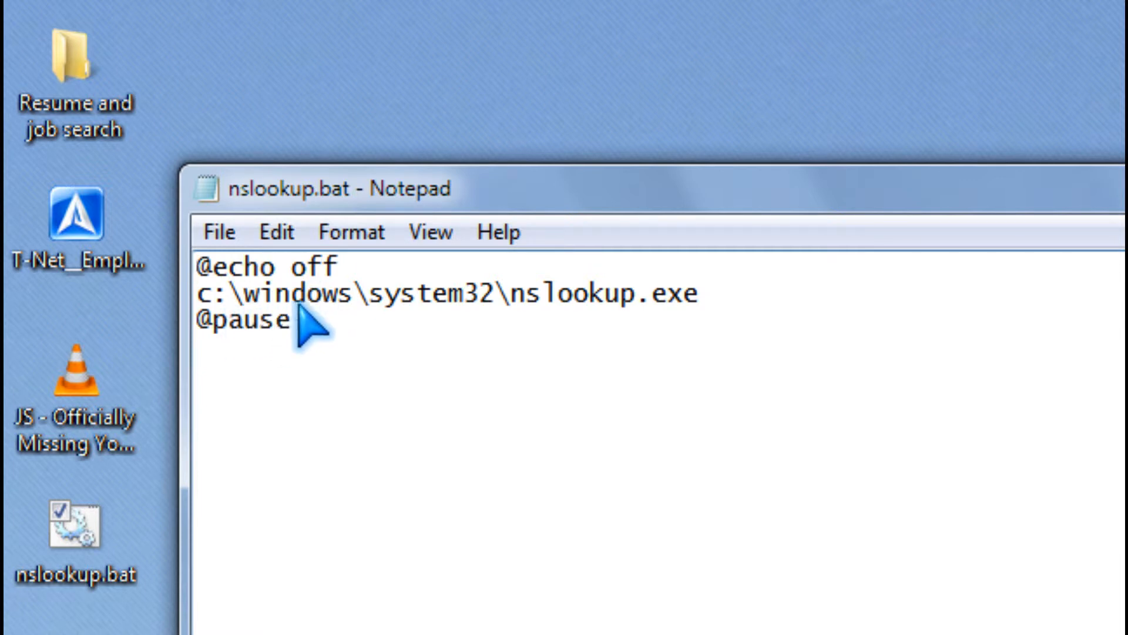
pyautogui.moveTo(446, 316)
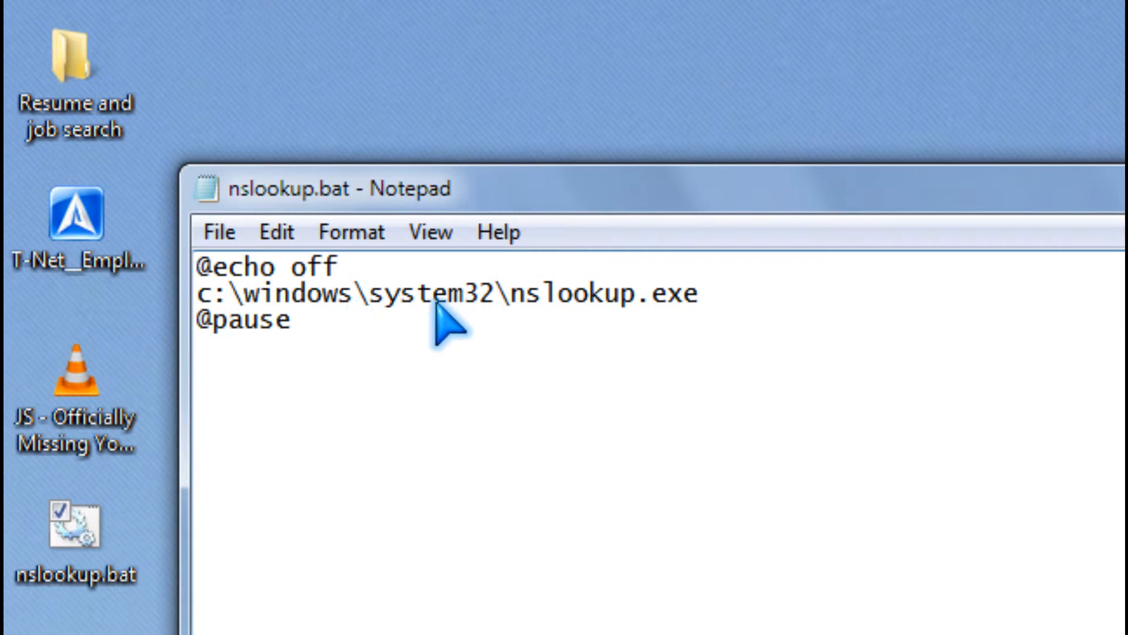
pyautogui.moveTo(478, 338)
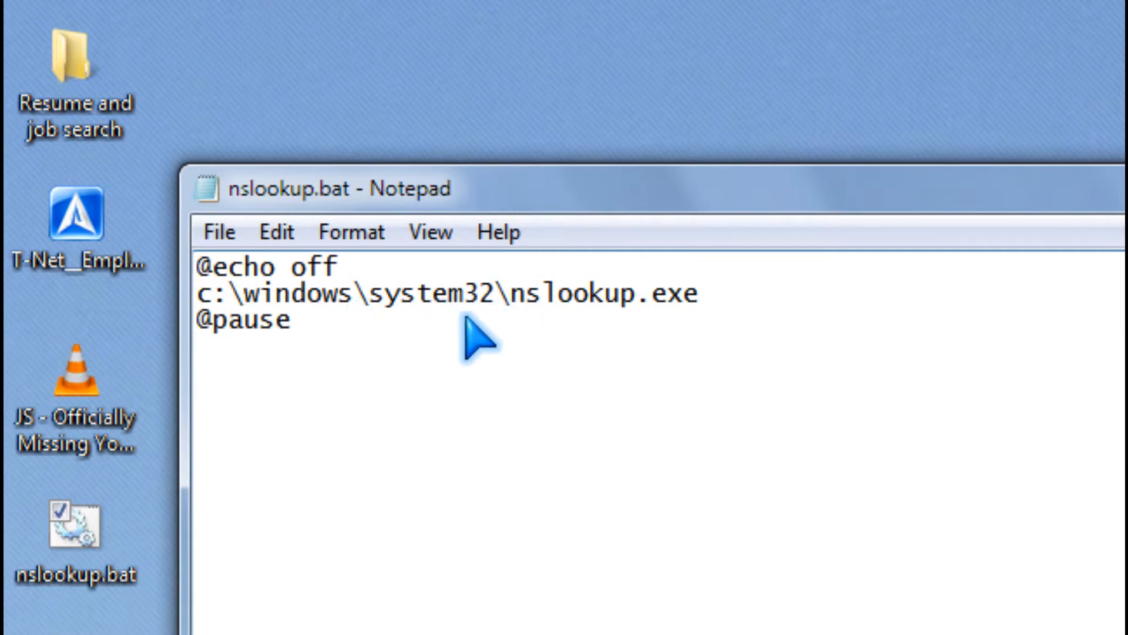
pyautogui.moveTo(730, 328)
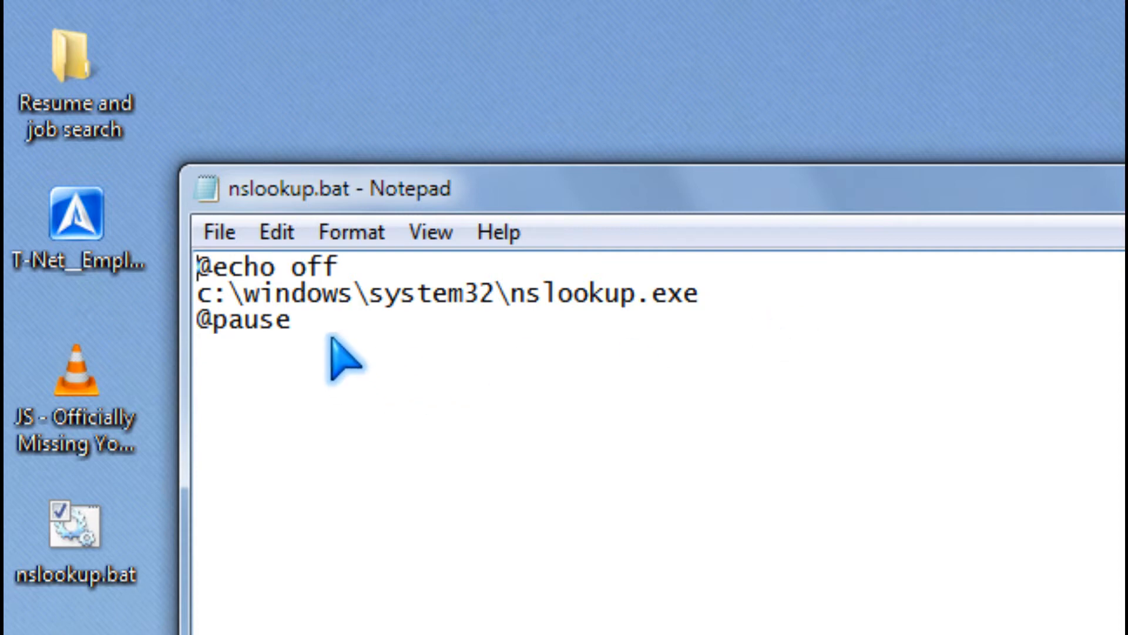
pyautogui.click(219, 231)
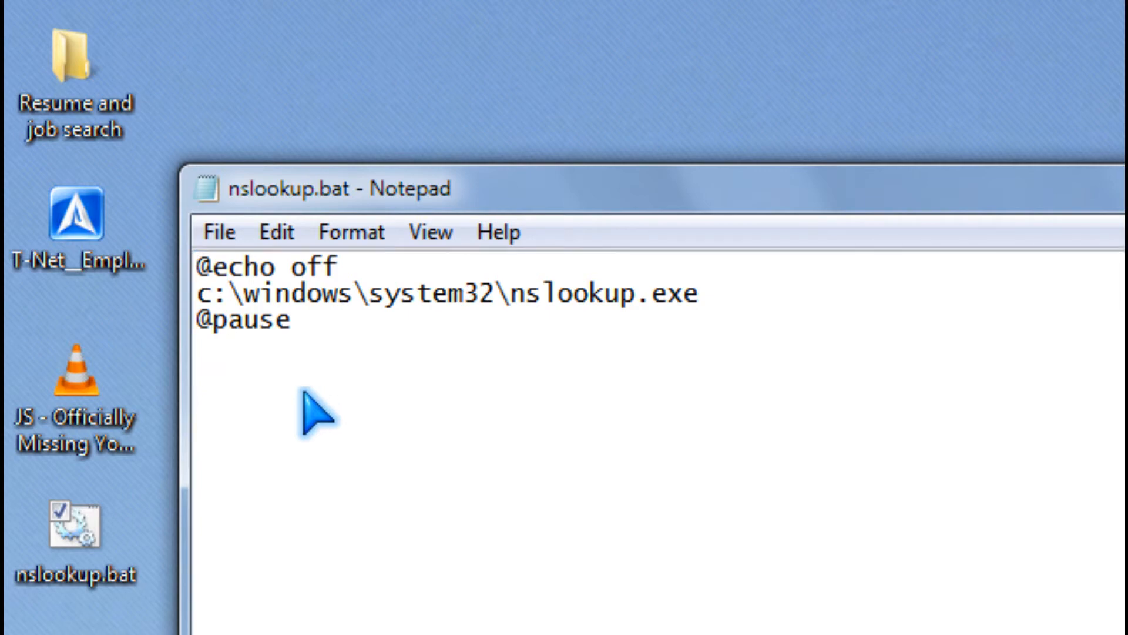
pyautogui.click(220, 232)
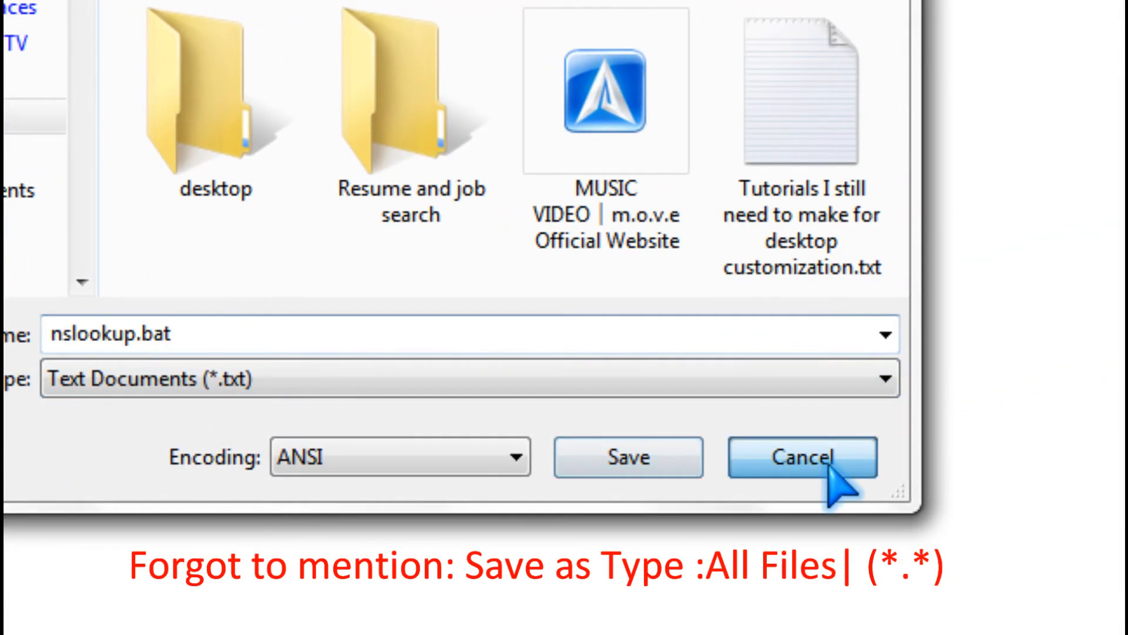
# Cancel the Save As dialog and close Notepad without saving.
pyautogui.click(801, 457)
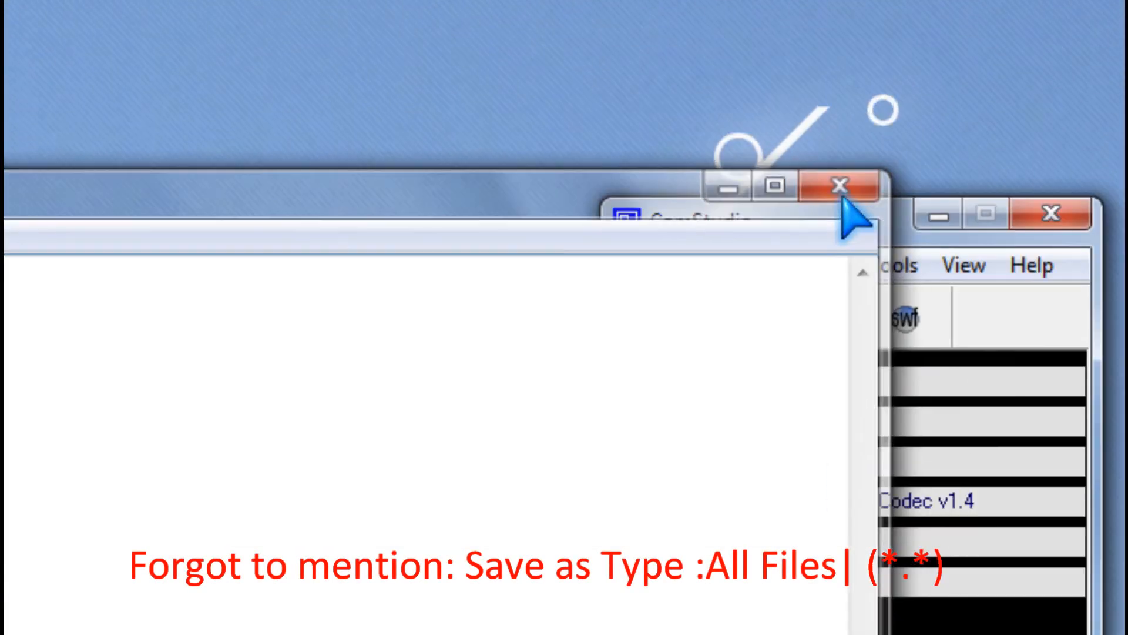
pyautogui.click(839, 187)
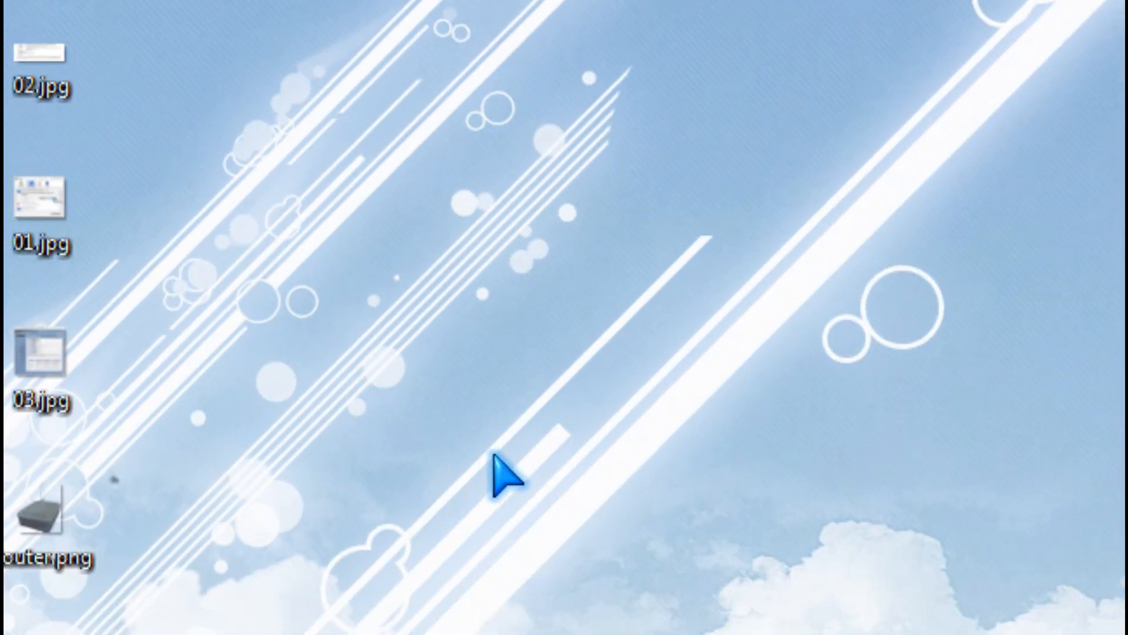
pyautogui.moveTo(579, 450)
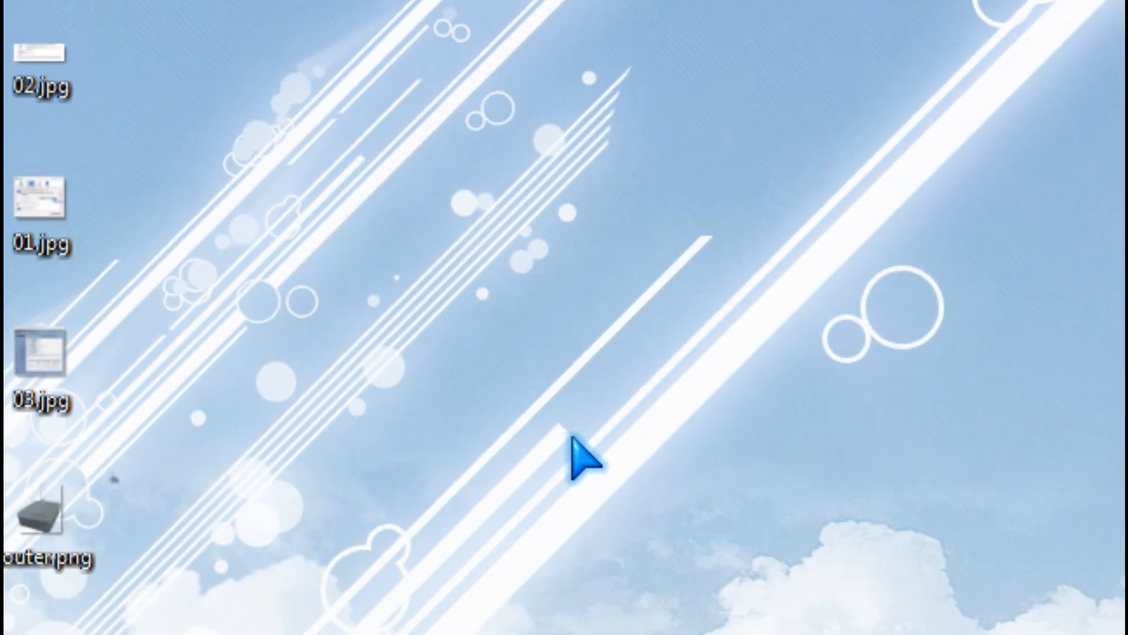